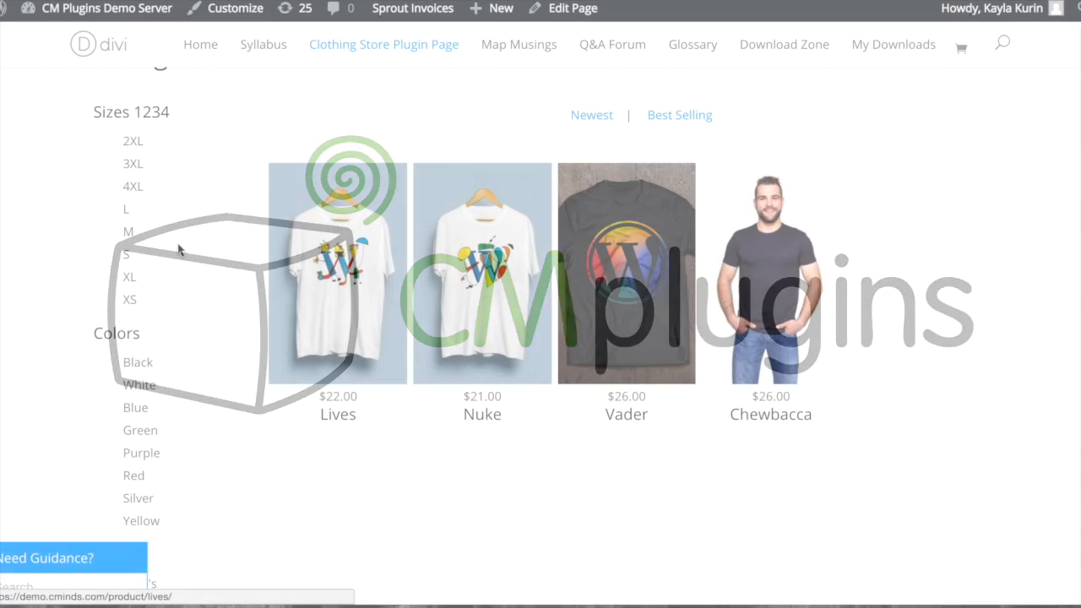
Filter the product list to size M in Purple and apply the filters
{"action": "left_click", "coordinate": [128, 231]}
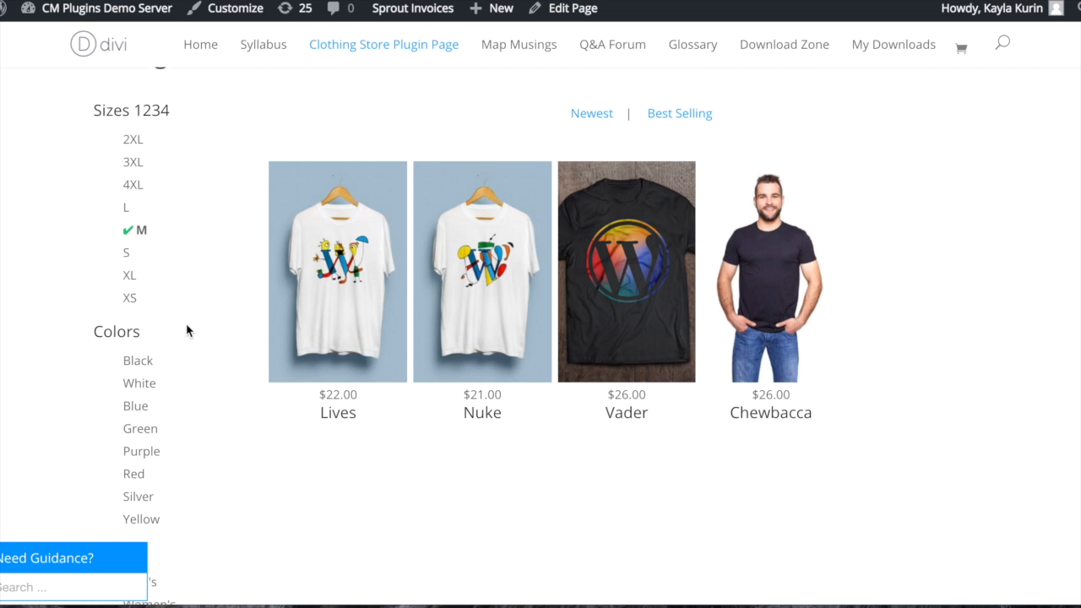
{"action": "left_click", "coordinate": [142, 450]}
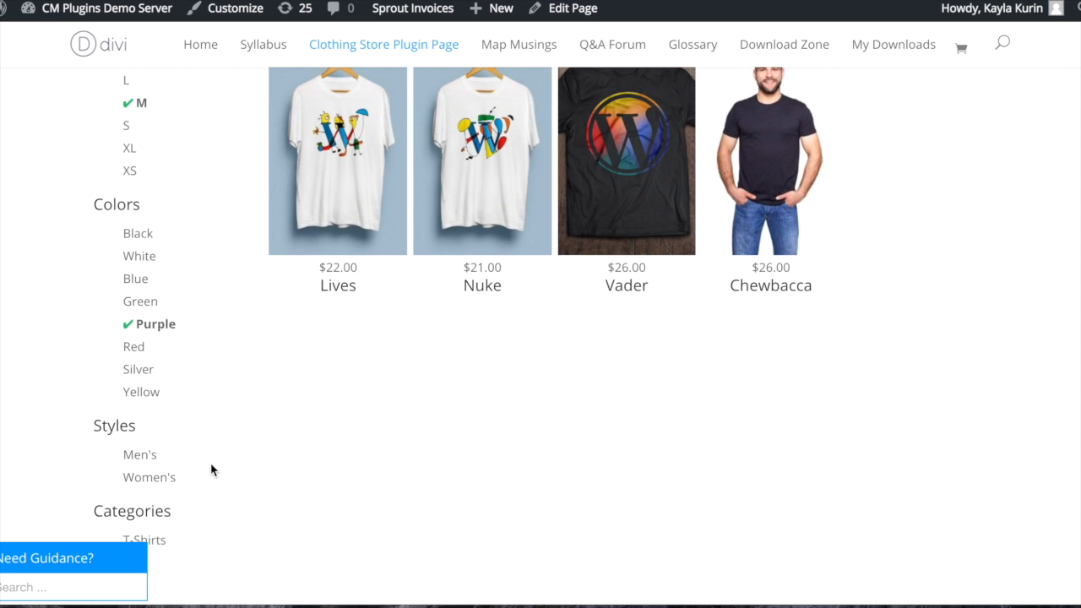
{"action": "scroll", "scroll_direction": "down", "scroll_amount": 3}
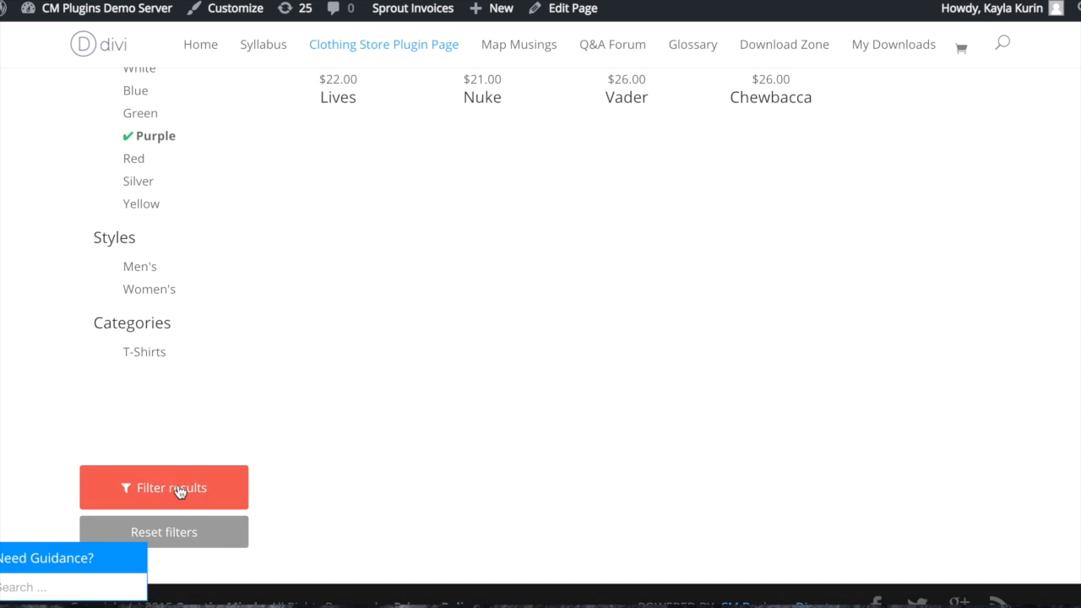
{"action": "left_click", "coordinate": [164, 486]}
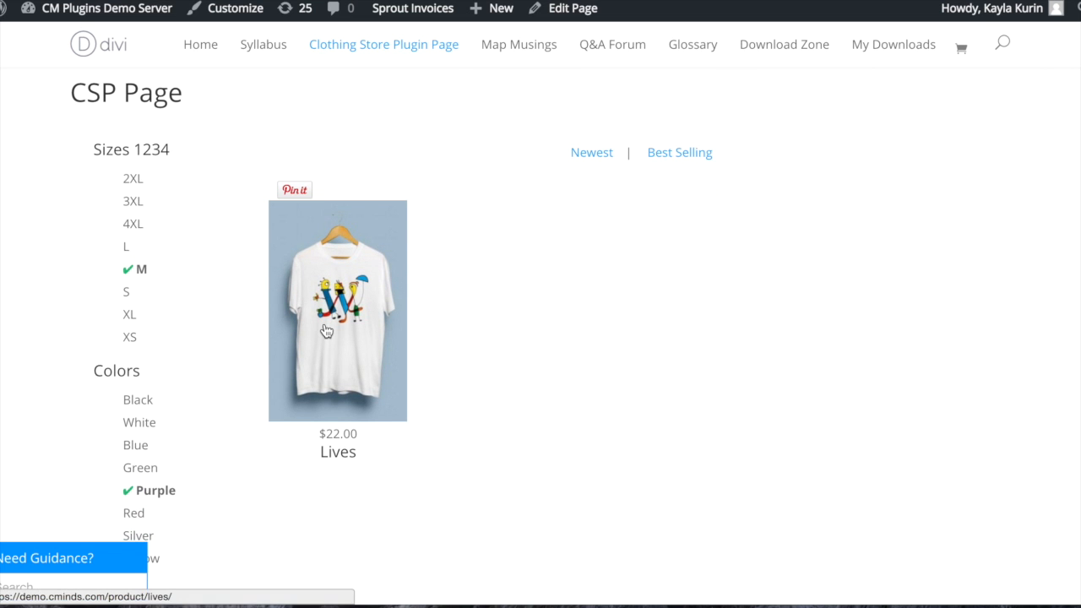
View the Lives t-shirt's product page, scrolling to its options and description
{"action": "left_click", "coordinate": [338, 311]}
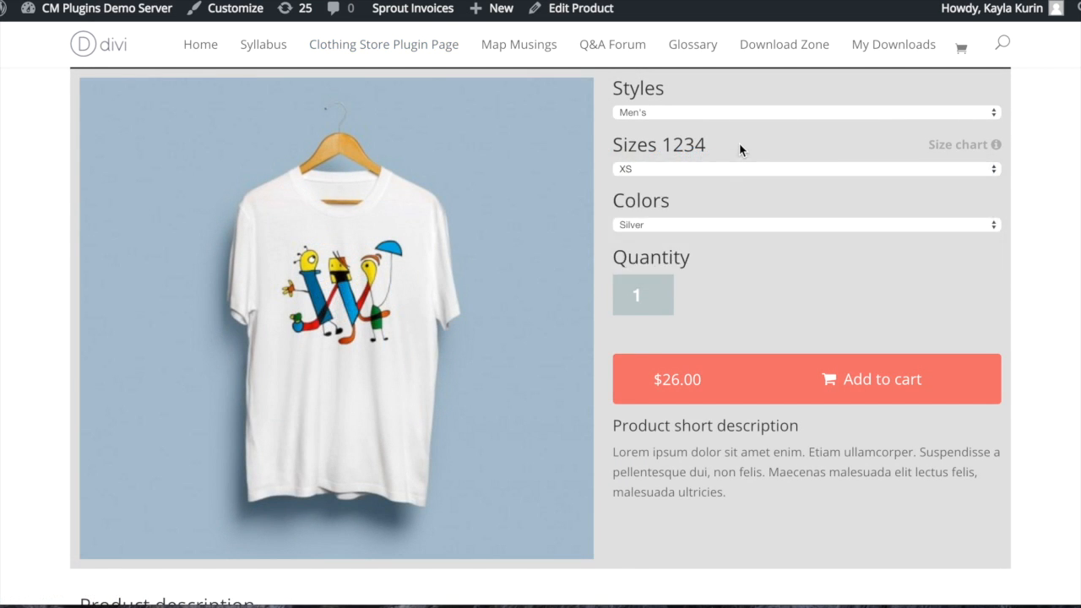
{"action": "mouse_move", "coordinate": [682, 285]}
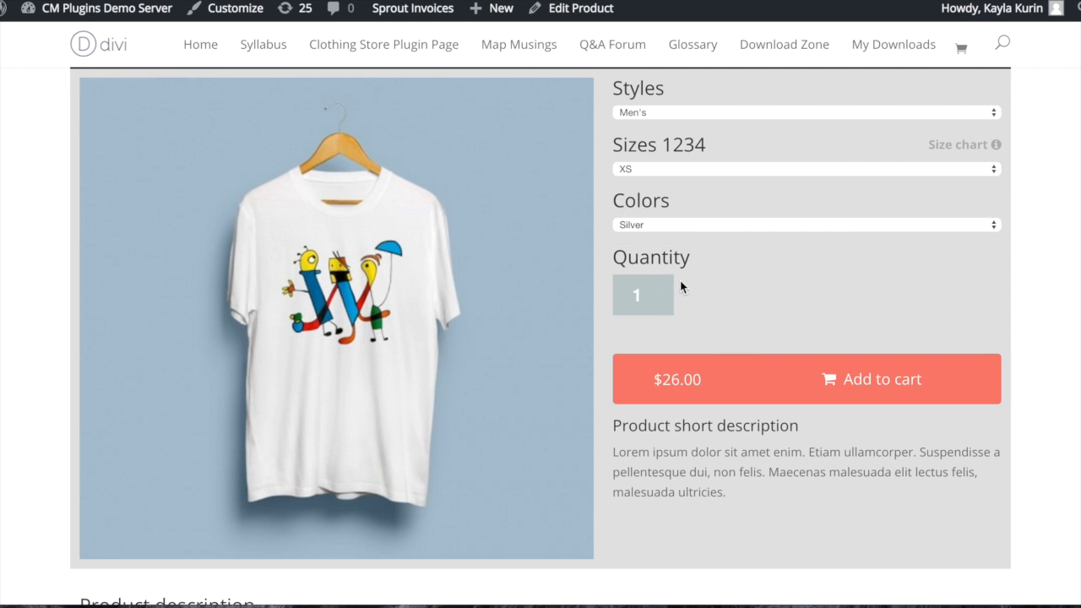
{"action": "scroll", "scroll_direction": "down", "scroll_amount": 3}
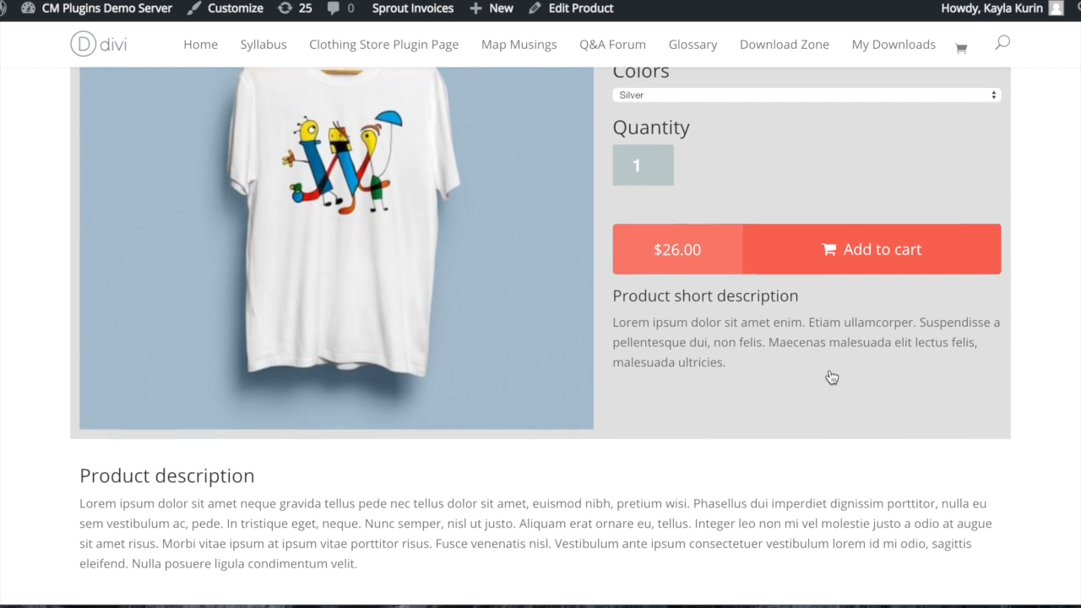
{"action": "scroll", "scroll_direction": "down", "scroll_amount": 3}
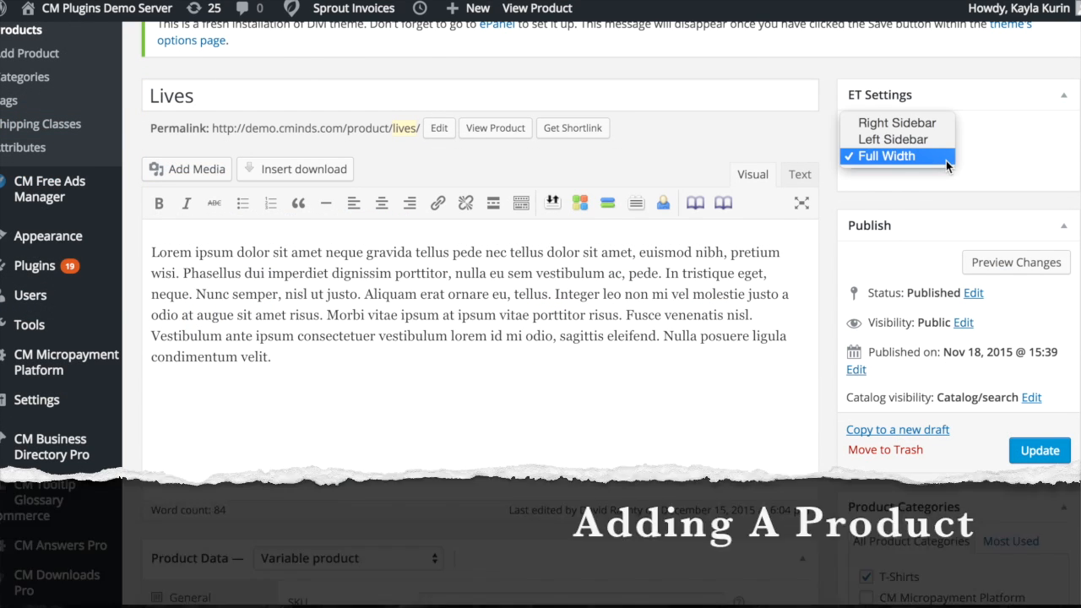
Review the Lives product's Inventory, Shipping and Attributes data in the editor
{"action": "scroll", "scroll_direction": "down", "scroll_amount": 3}
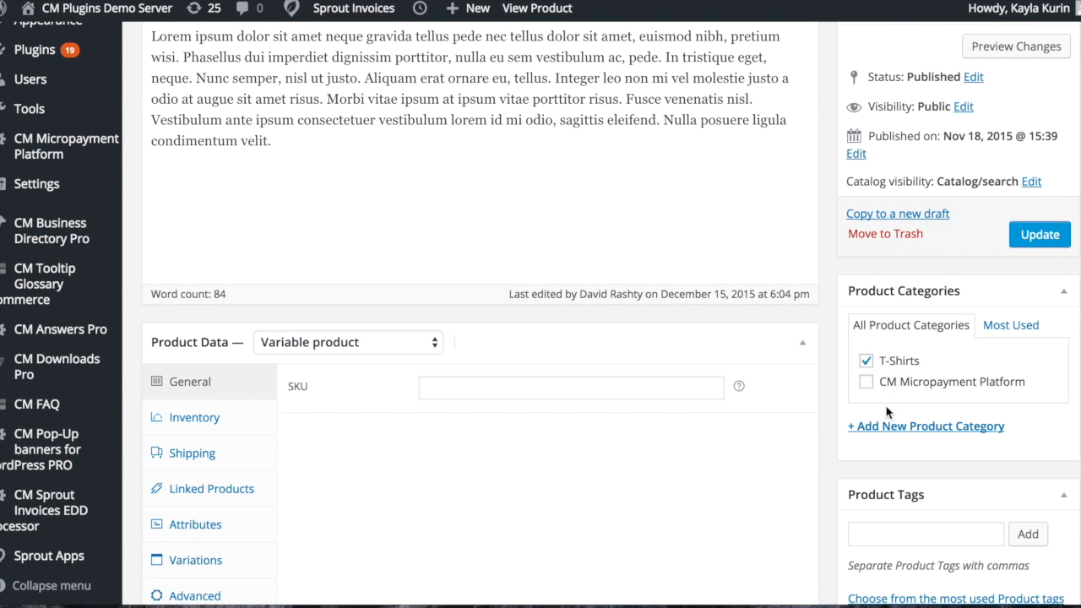
{"action": "scroll", "scroll_direction": "down", "scroll_amount": 3}
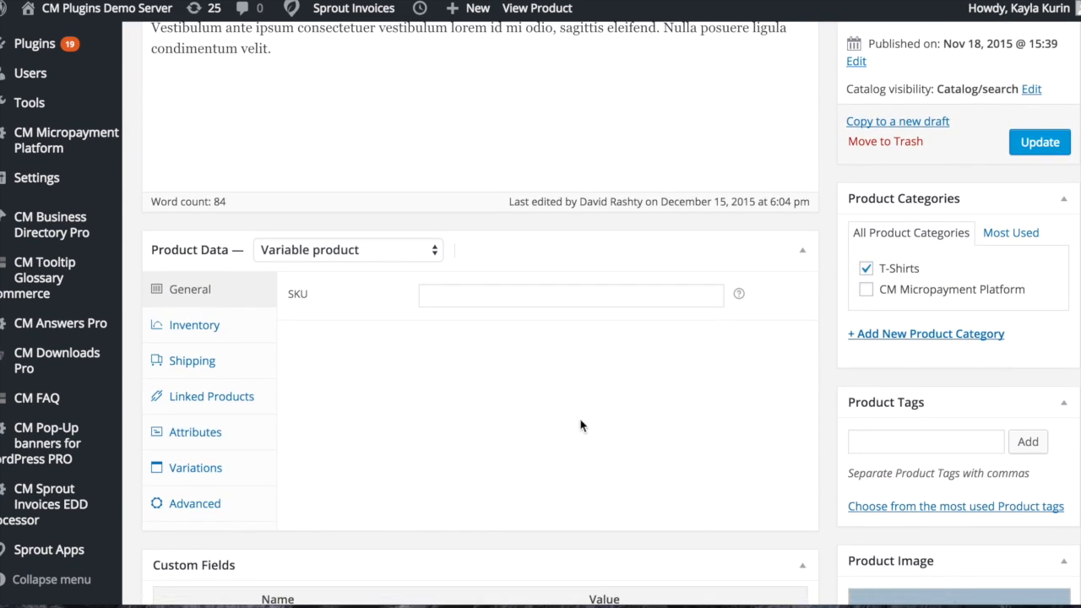
{"action": "left_click", "coordinate": [196, 324]}
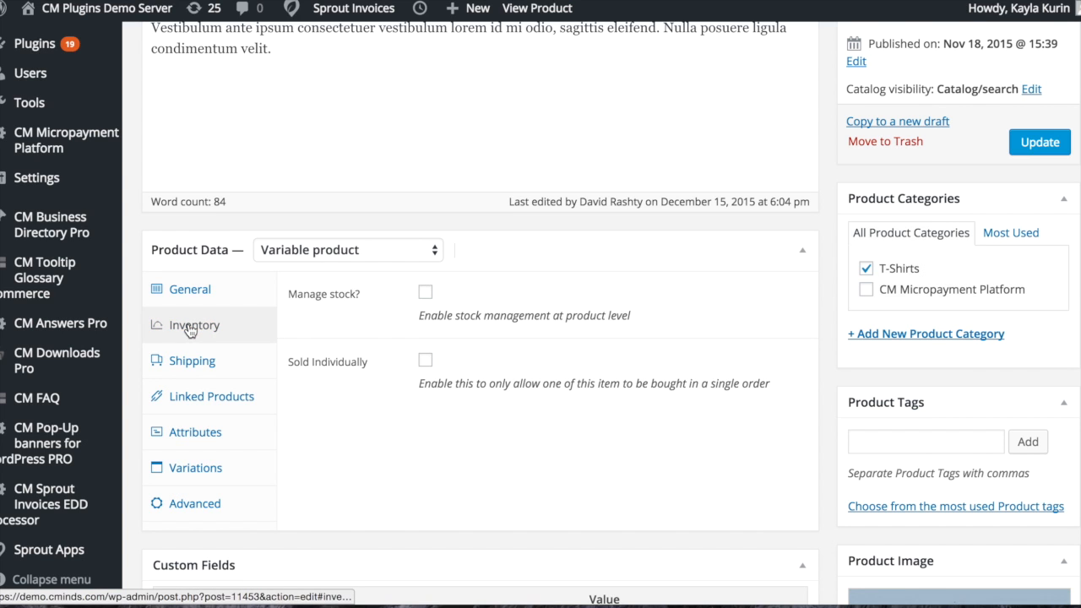
{"action": "left_click", "coordinate": [193, 362]}
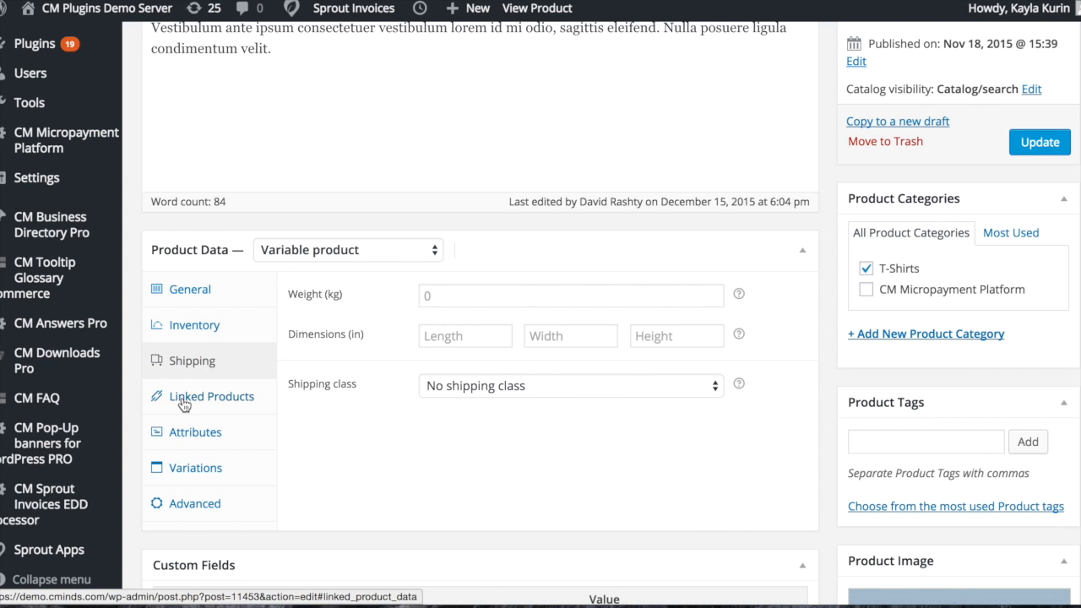
{"action": "left_click", "coordinate": [196, 433]}
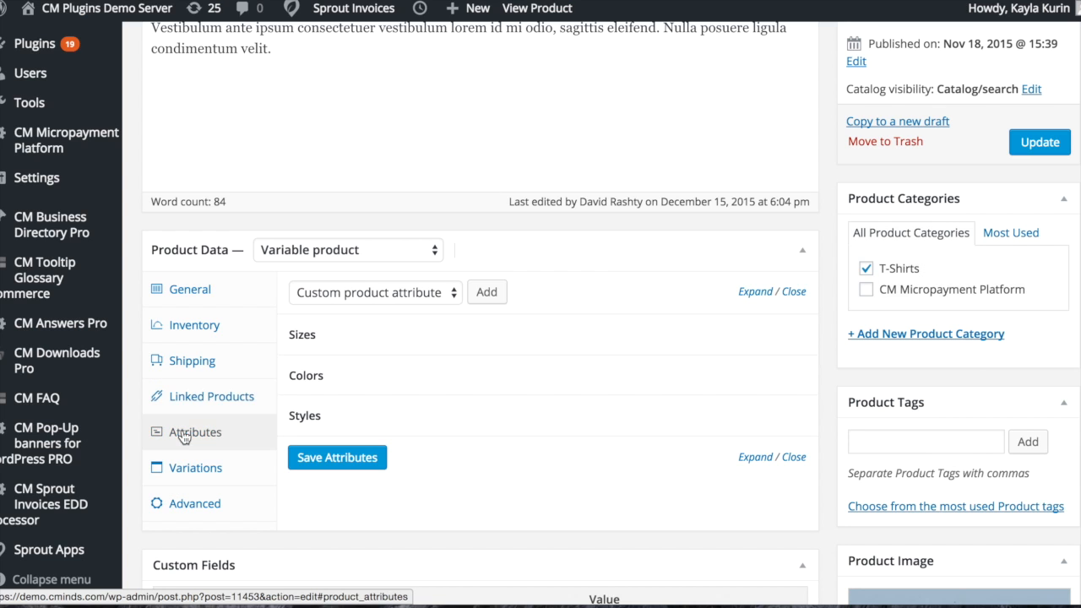
Review the product's Variations and Advanced settings, then the Custom Fields below
{"action": "left_click", "coordinate": [196, 468]}
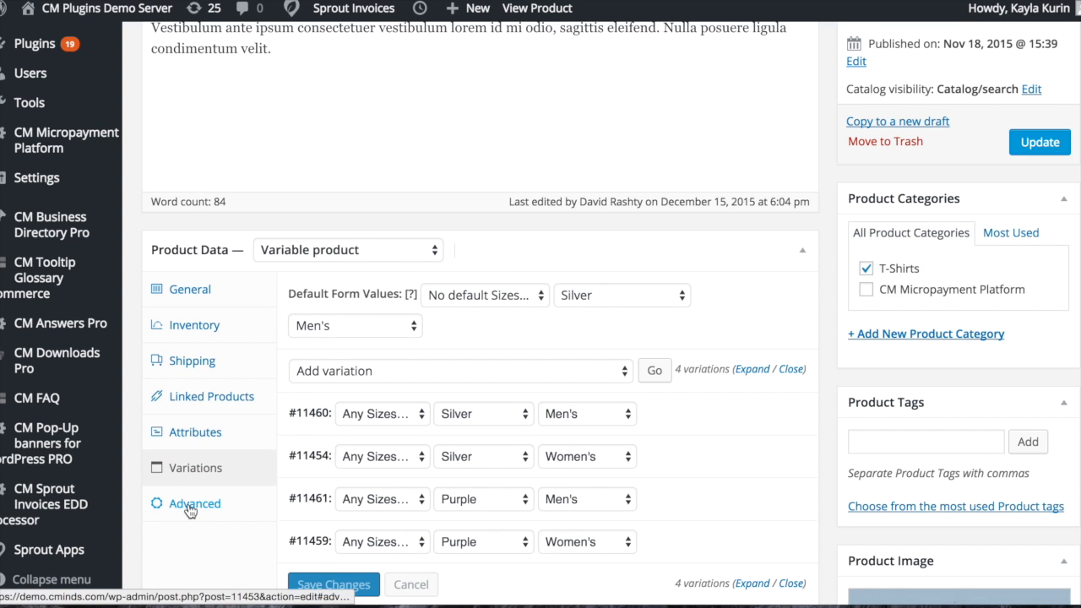
{"action": "left_click", "coordinate": [194, 503]}
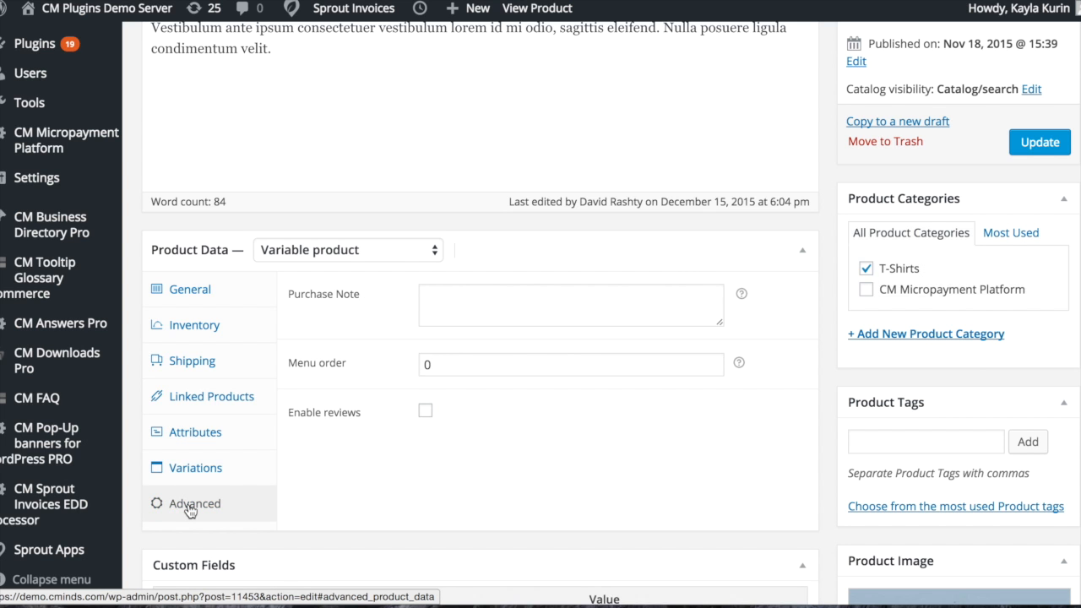
{"action": "scroll", "scroll_direction": "down", "scroll_amount": 3}
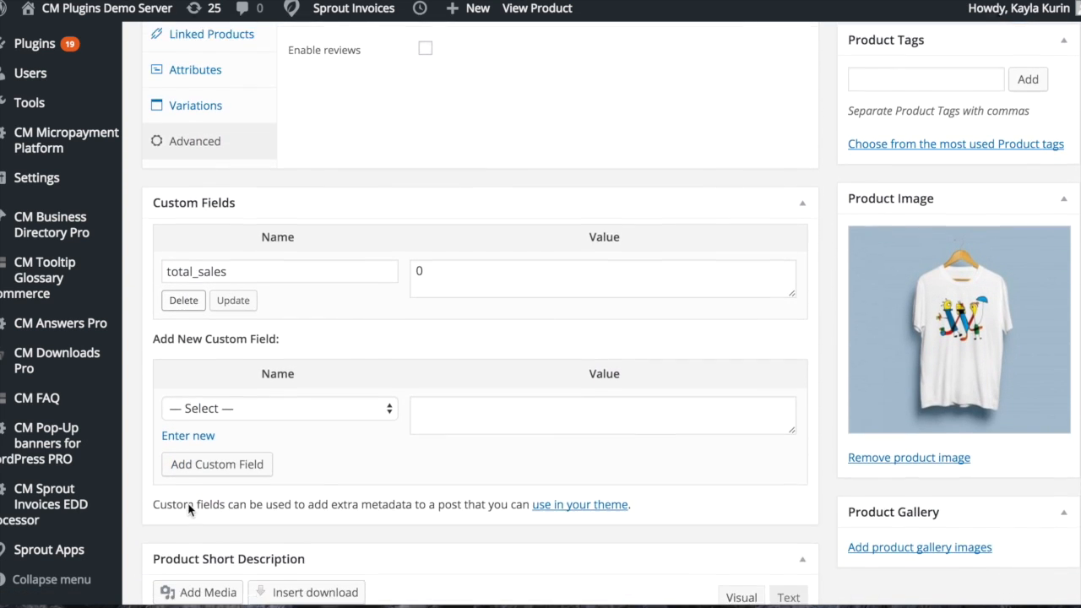
{"action": "scroll", "scroll_direction": "down", "scroll_amount": 3}
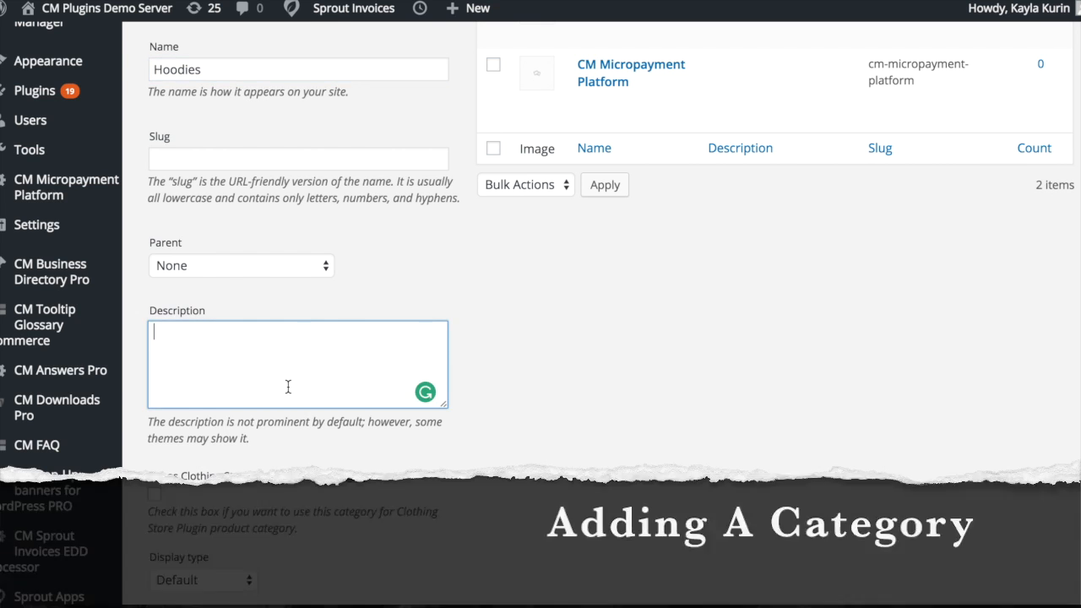
Describe the Hoodies category as 'Sweatshits, hoodies'
{"action": "type", "text": "Sweatshits,"}
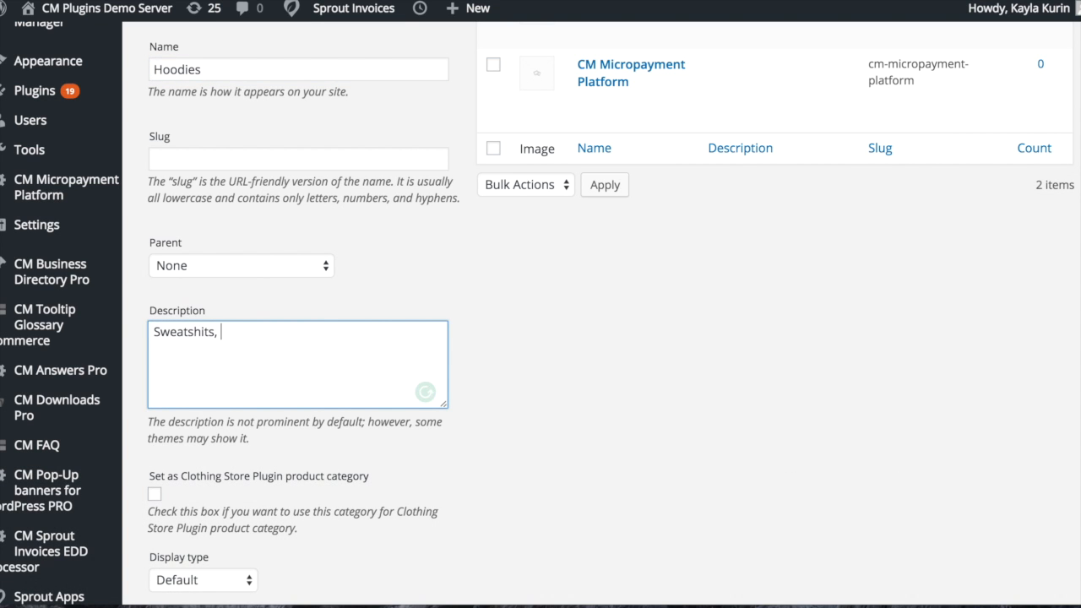
{"action": "type", "text": "hoodies"}
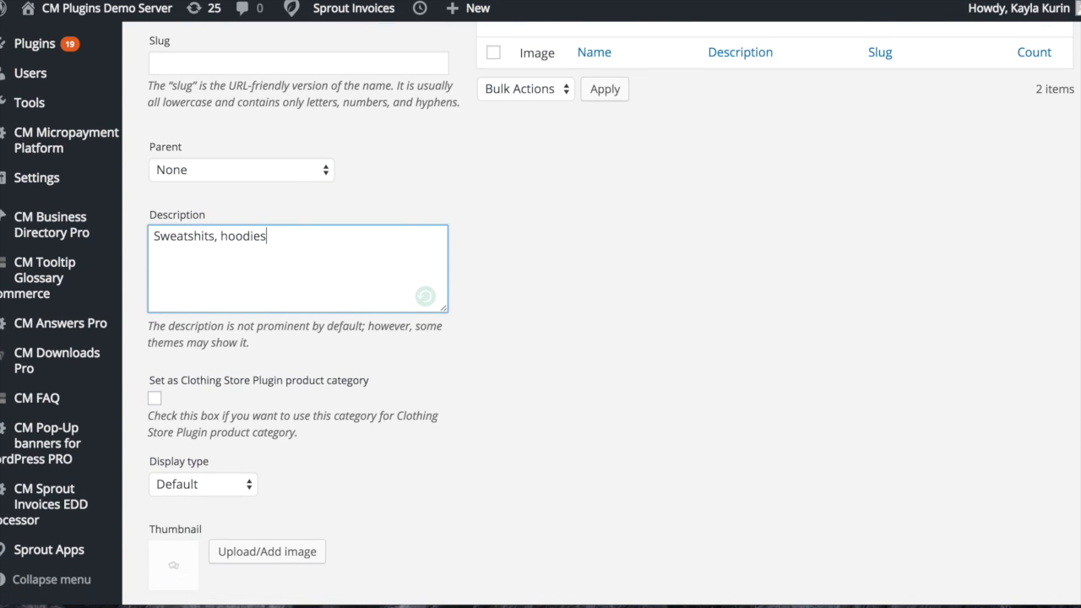
{"action": "scroll", "scroll_direction": "down", "scroll_amount": 3}
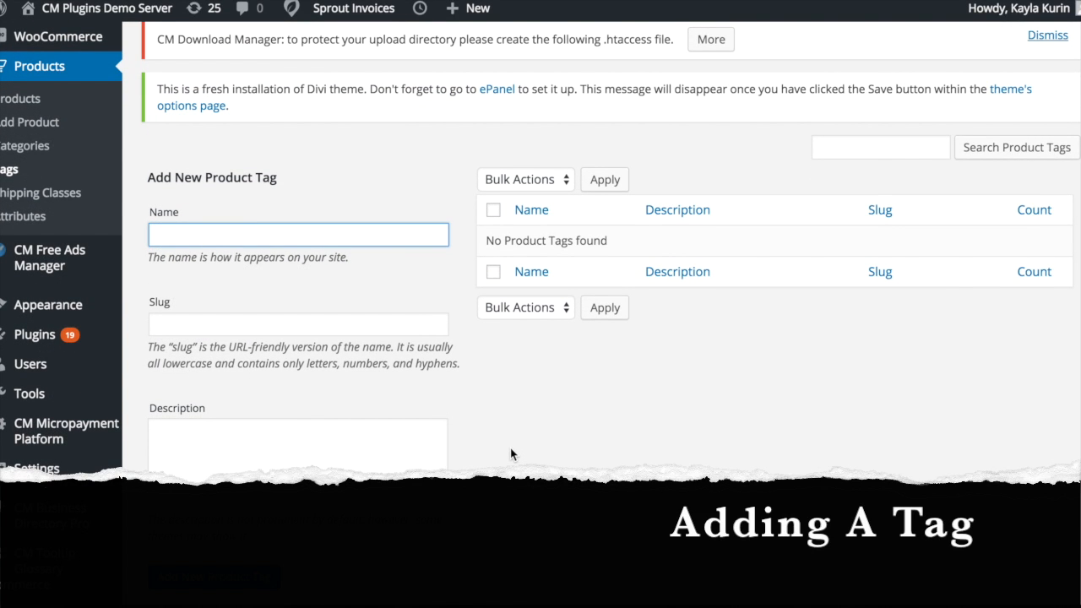
Enter 'tops' as the name of the new product tag
{"action": "type", "text": "top"}
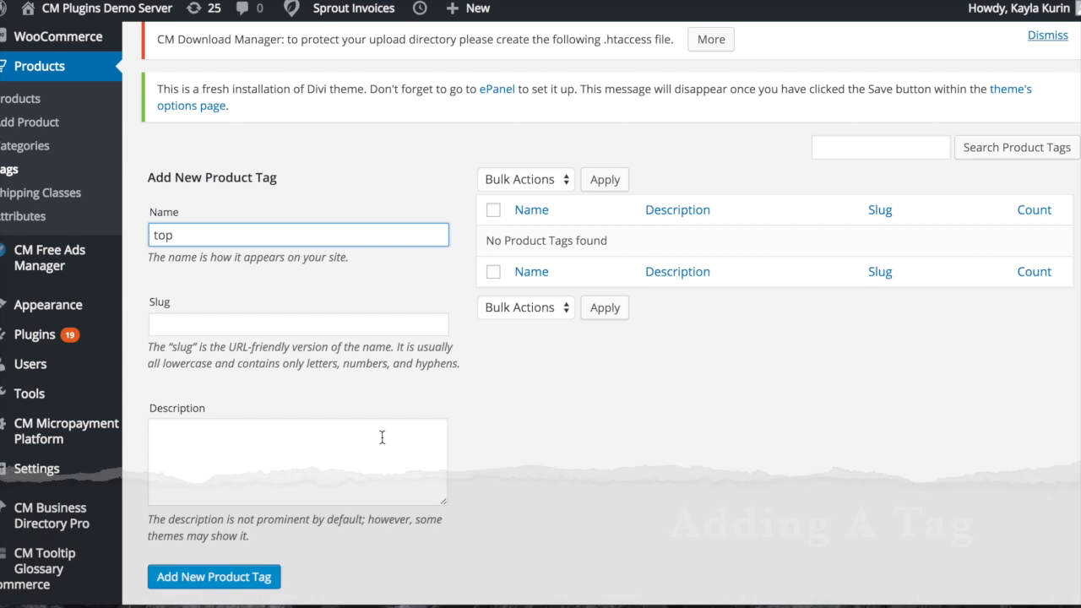
{"action": "type", "text": "tops"}
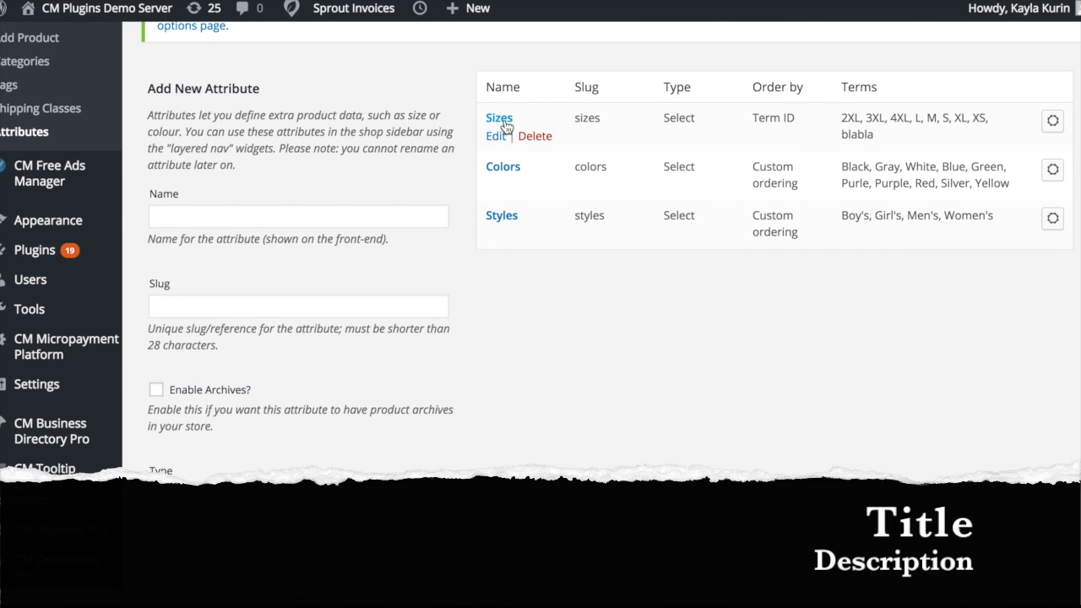
View the Sizes attribute's terms, listed from 2XL to XS
{"action": "left_click", "coordinate": [500, 118]}
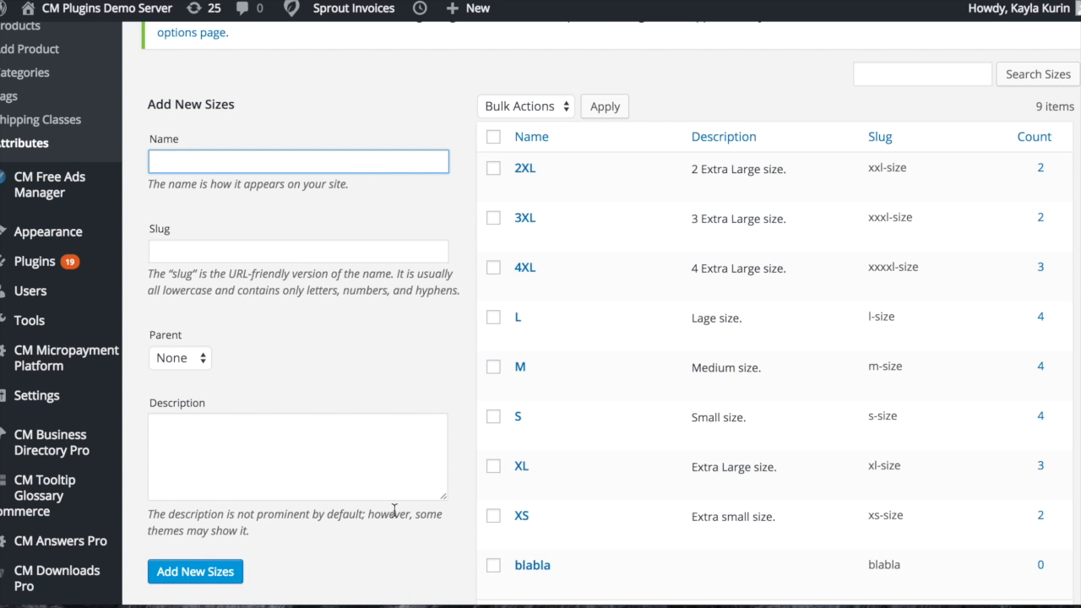
Name the new size term XXS with description 'Extra Extra Small'
{"action": "type", "text": "XXS"}
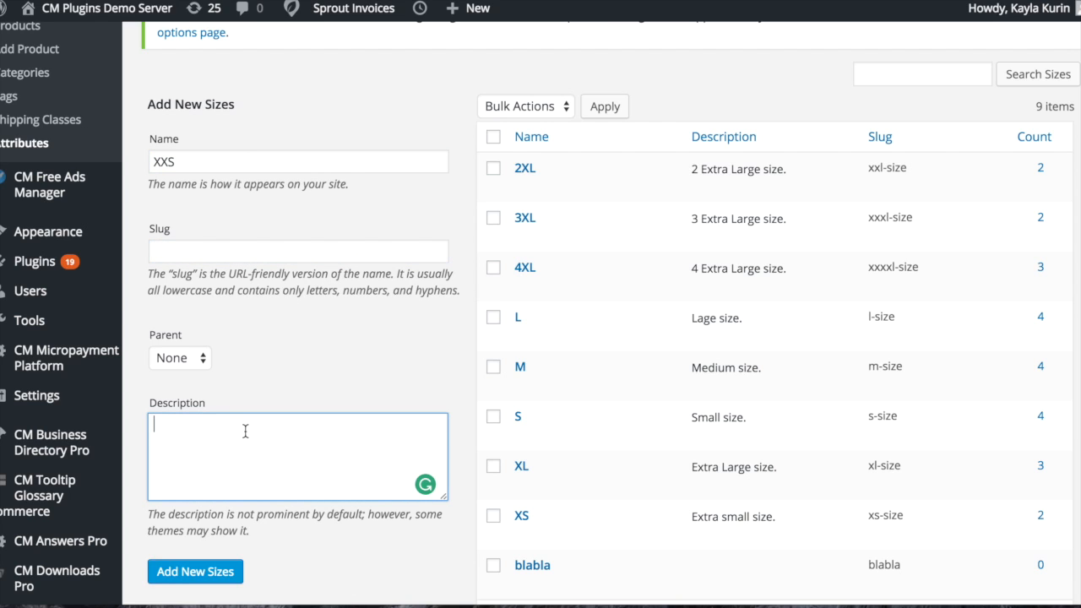
{"action": "type", "text": "Extra Extra"}
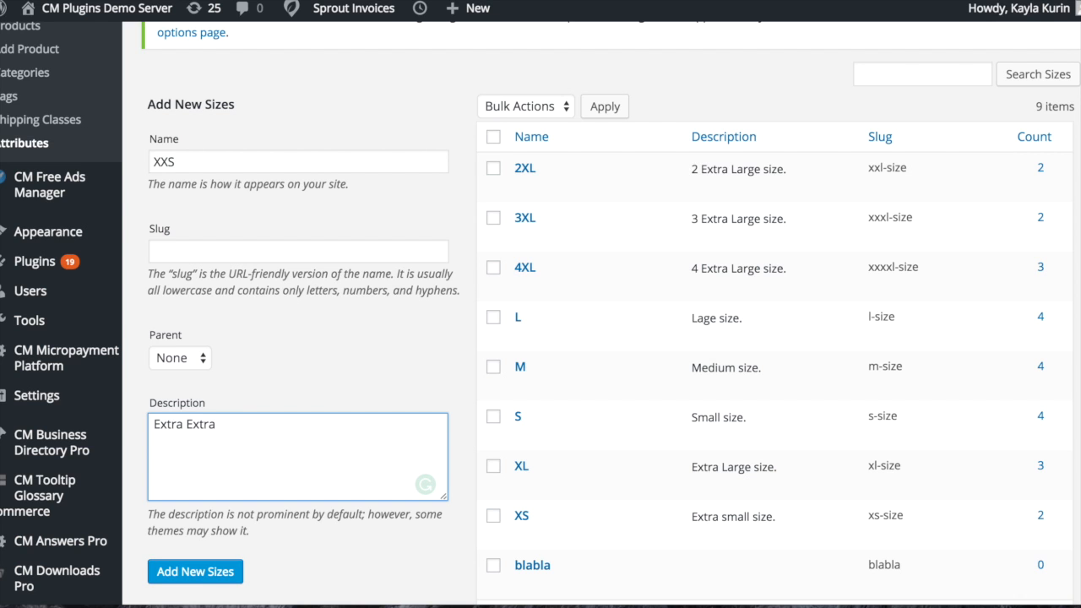
{"action": "type", "text": "Small"}
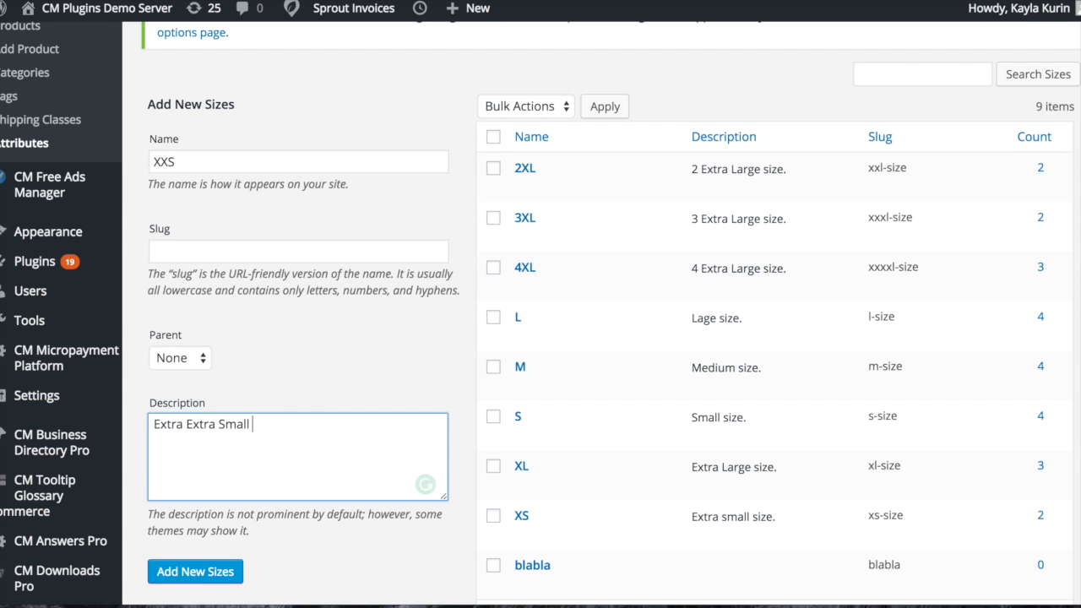